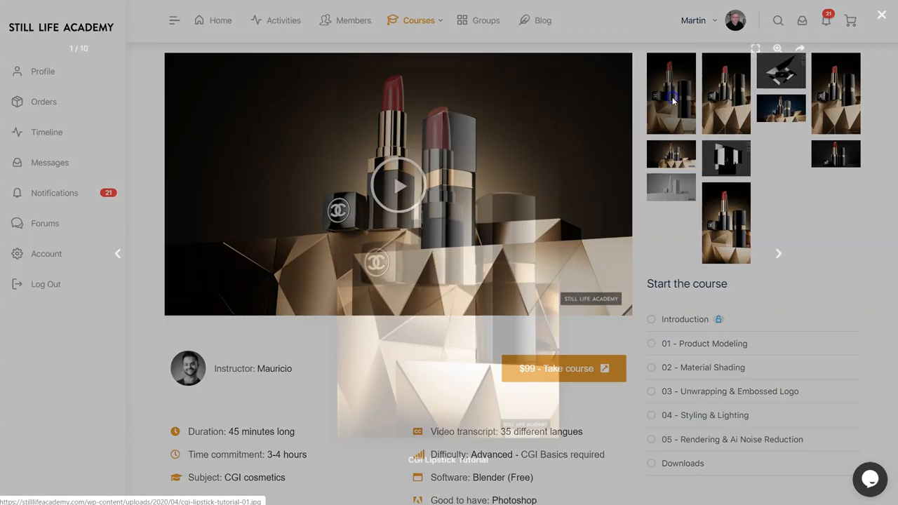
Step: Enlarge the CGI Lipstick Tutorial preview image in the course page lightbox
click(670, 93)
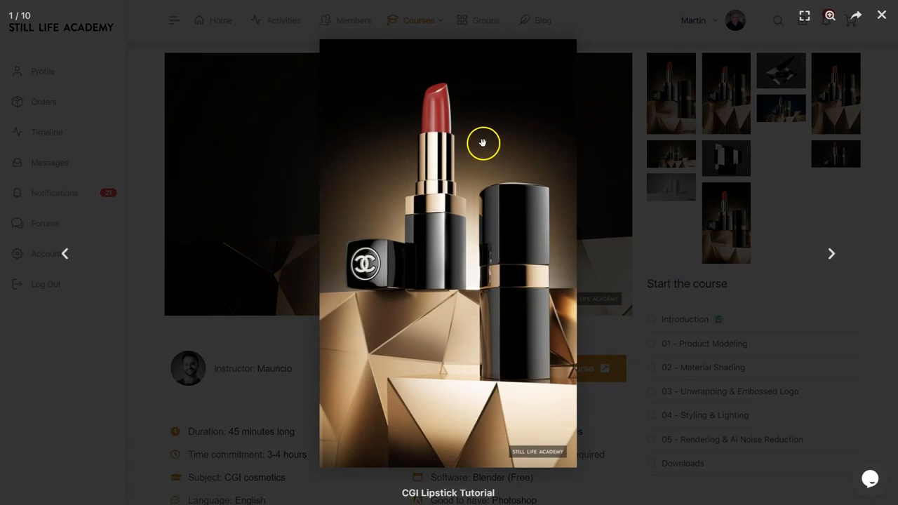
mouse_move(370, 236)
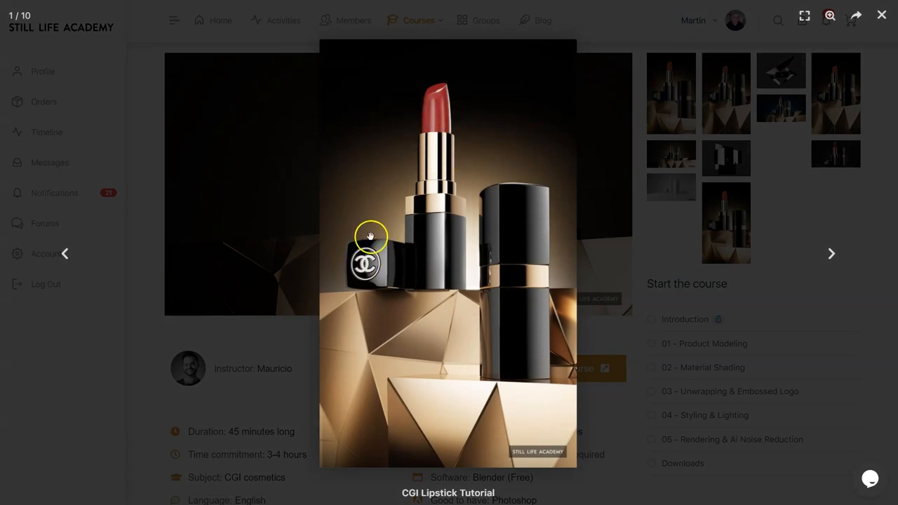
mouse_move(442, 105)
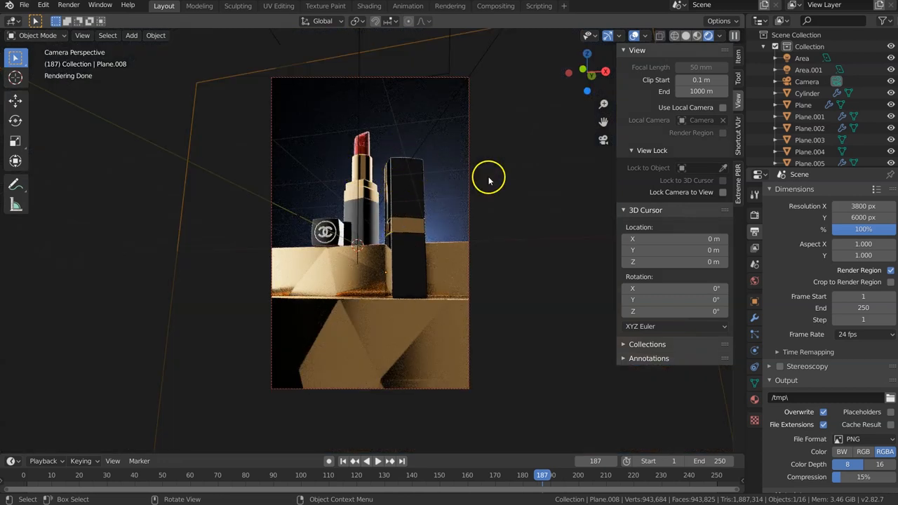
mouse_move(363, 169)
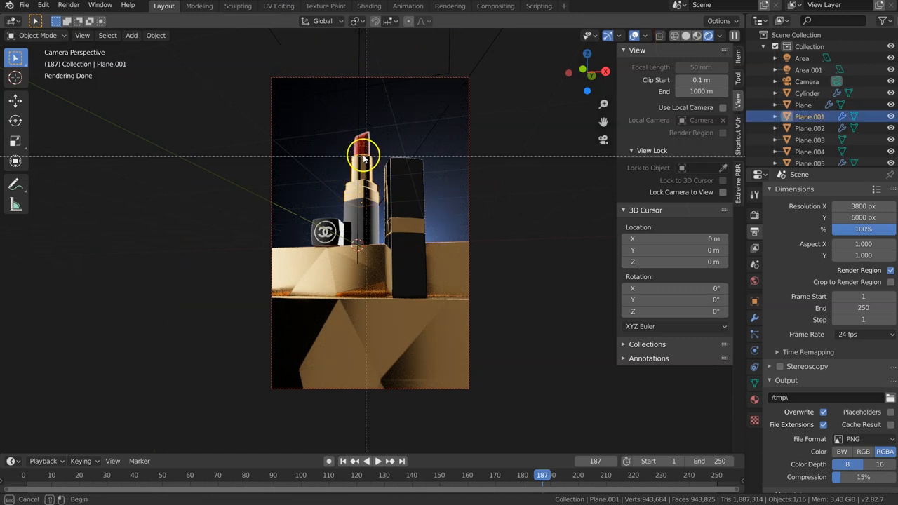
mouse_move(350, 155)
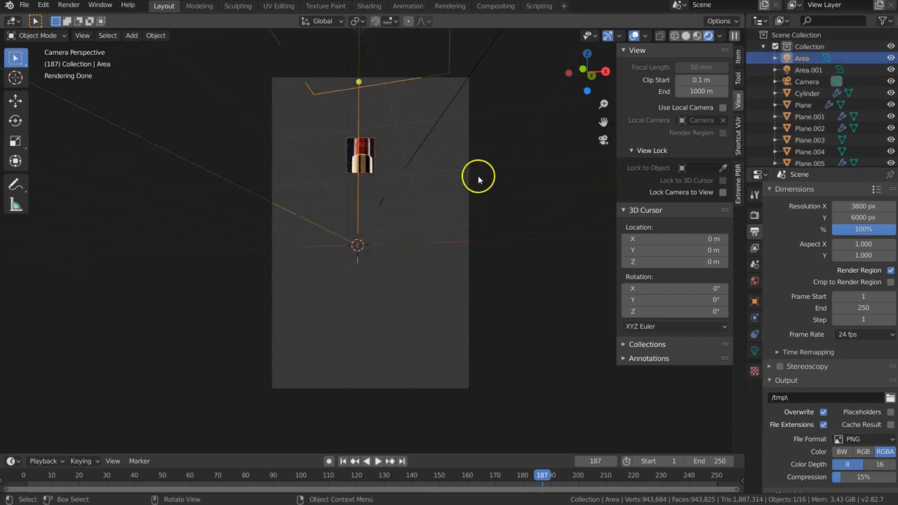
Step: Launch a still image render of the lipstick region via Render > Render Image
click(68, 6)
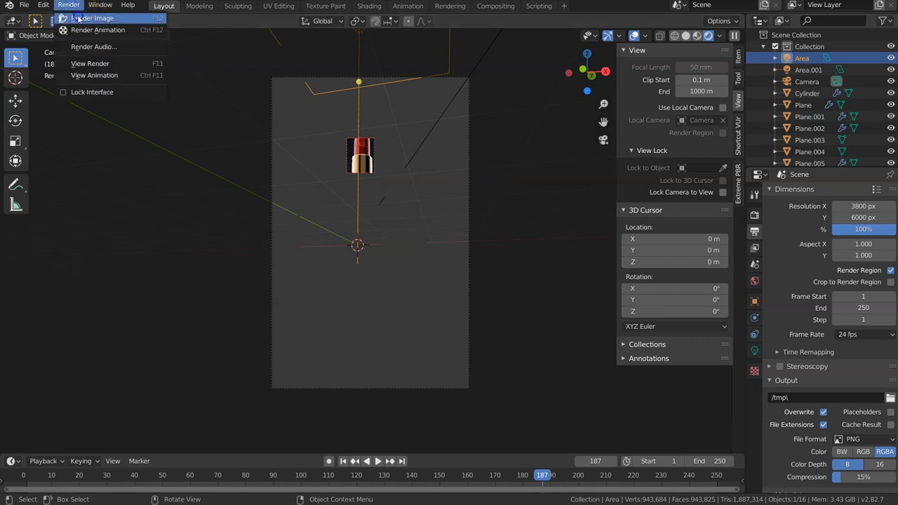
click(92, 18)
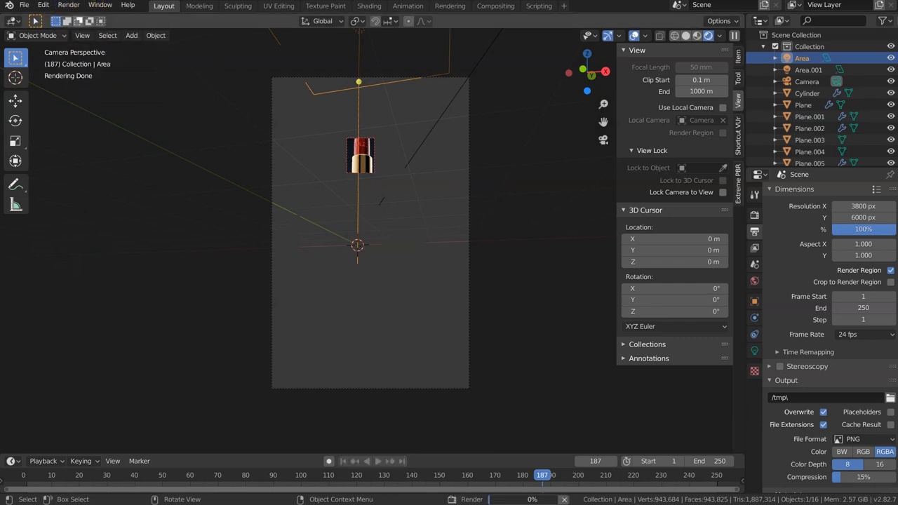